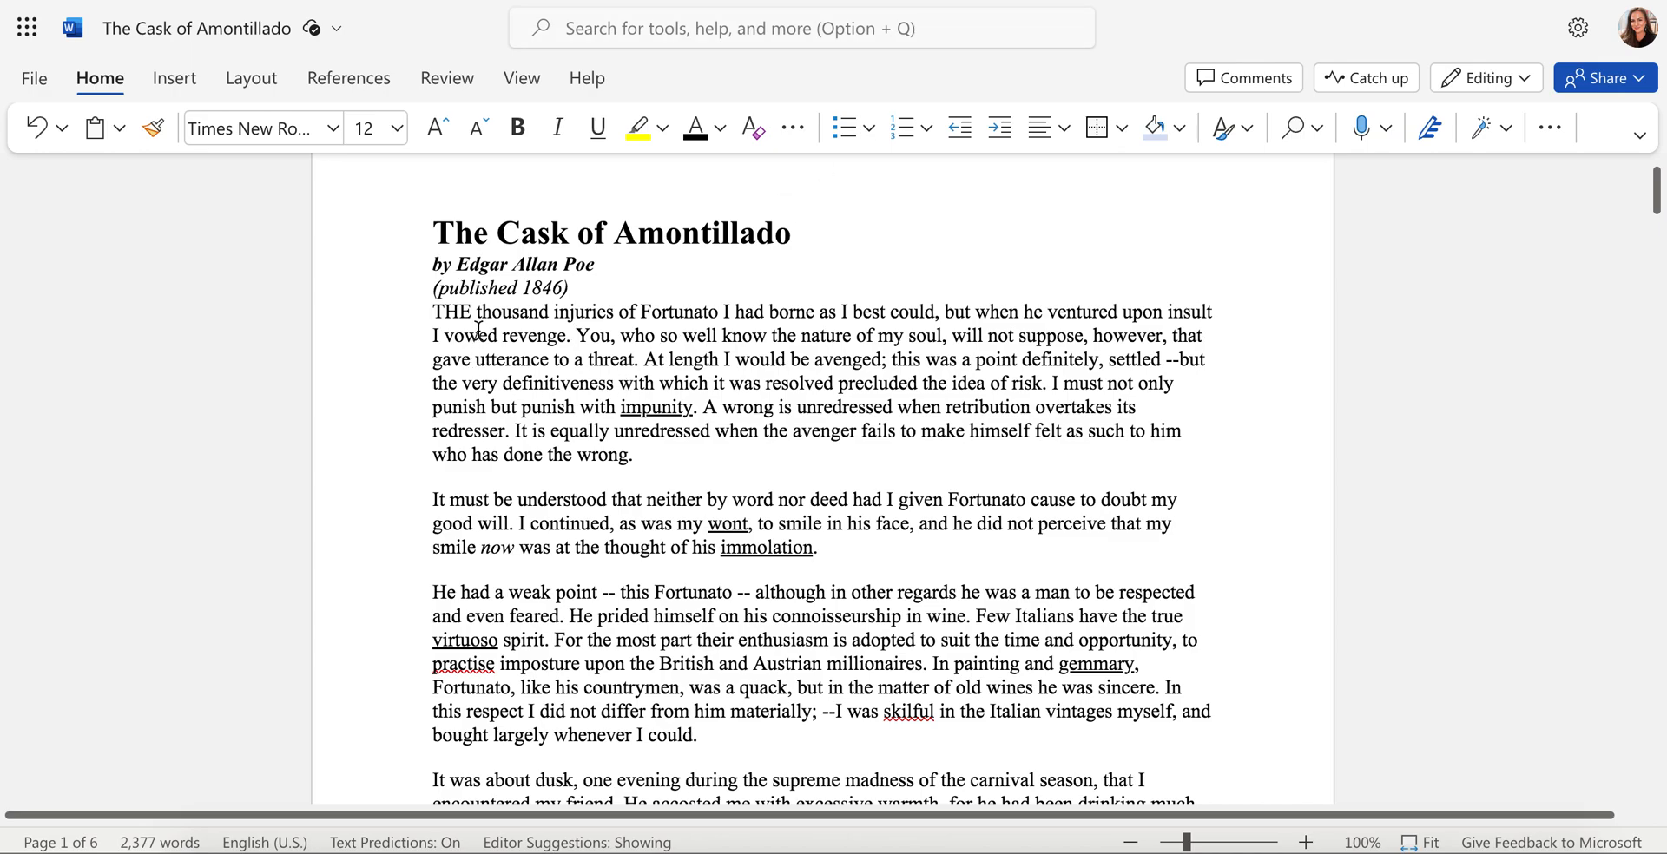
# Step: Highlight "thousand injuries" in the first sentence in yellow
pyautogui.moveTo(476, 311); pyautogui.dragTo(614, 310)
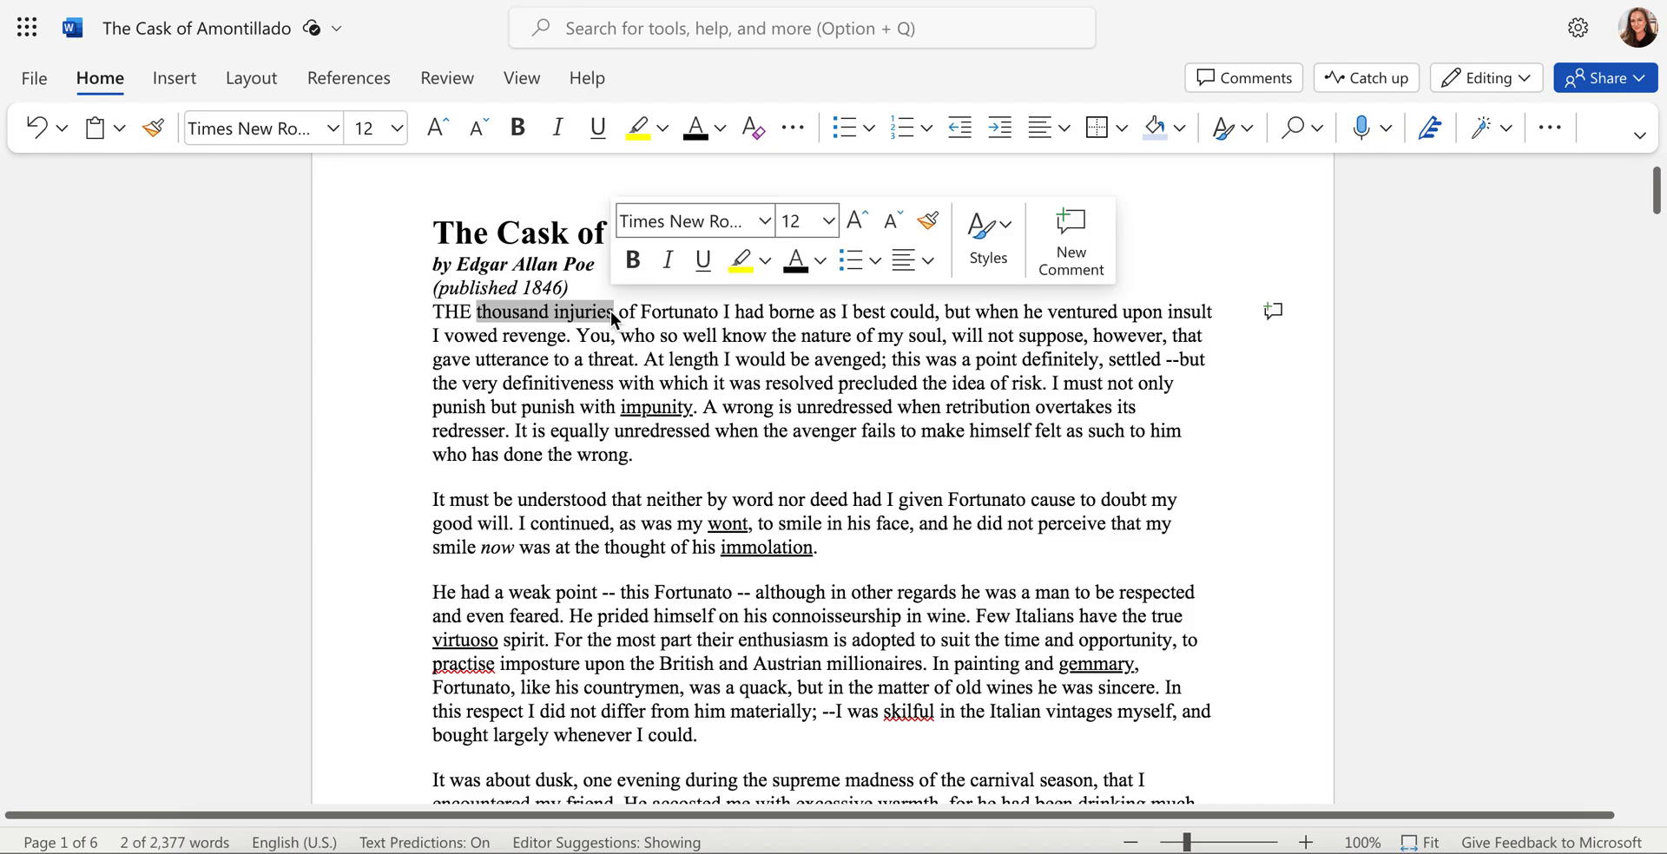
pyautogui.click(740, 260)
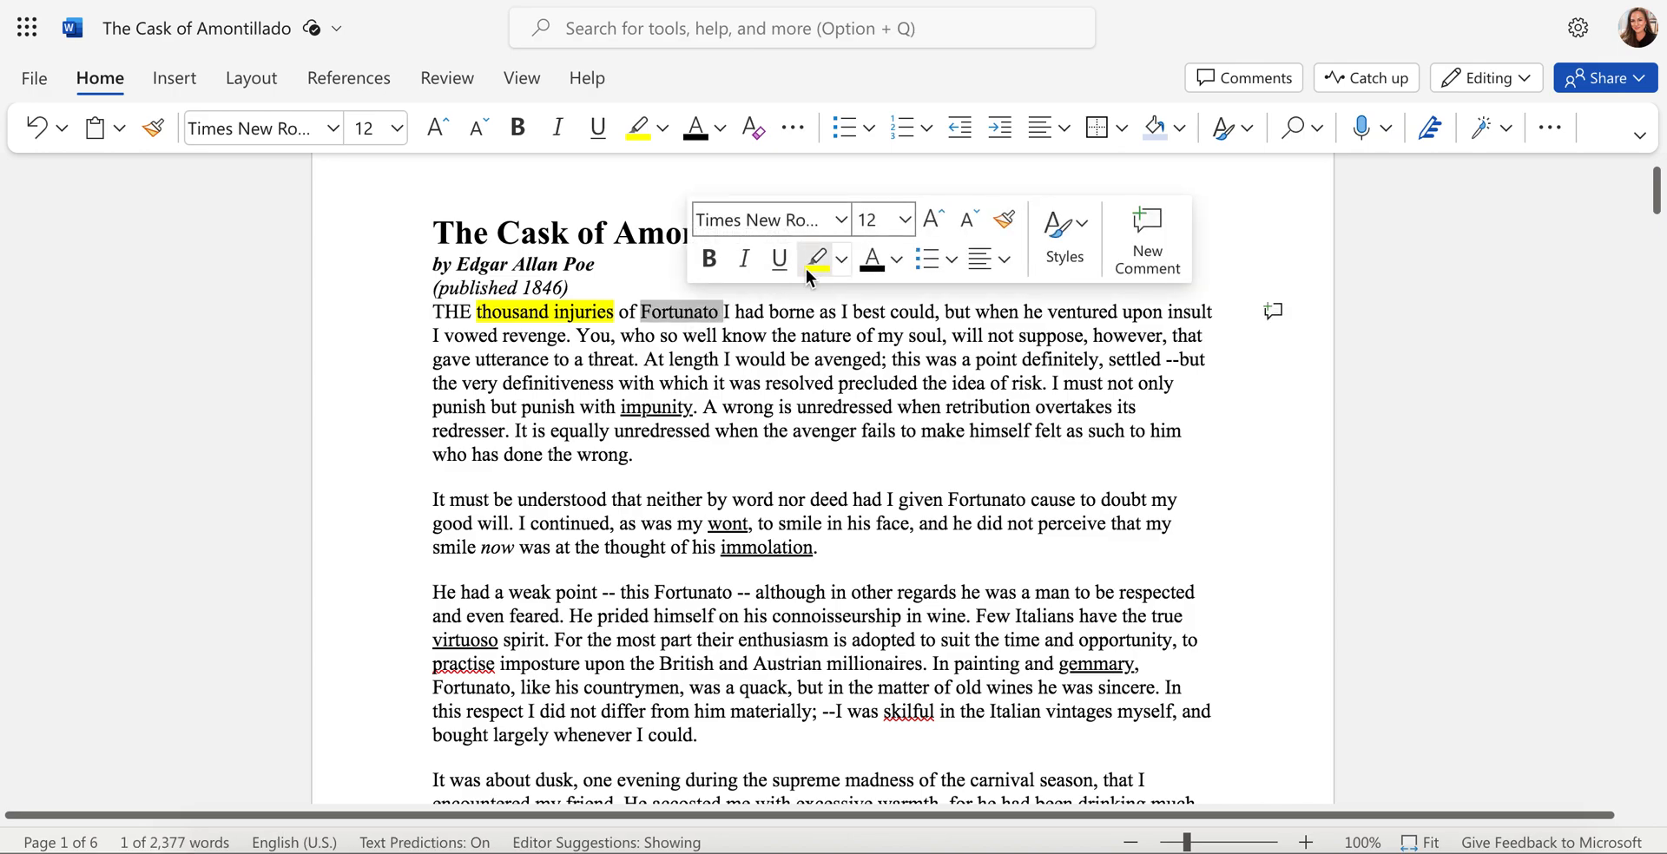
# Step: Highlight "Fortunato" in green from the highlight colour choices
pyautogui.click(840, 259)
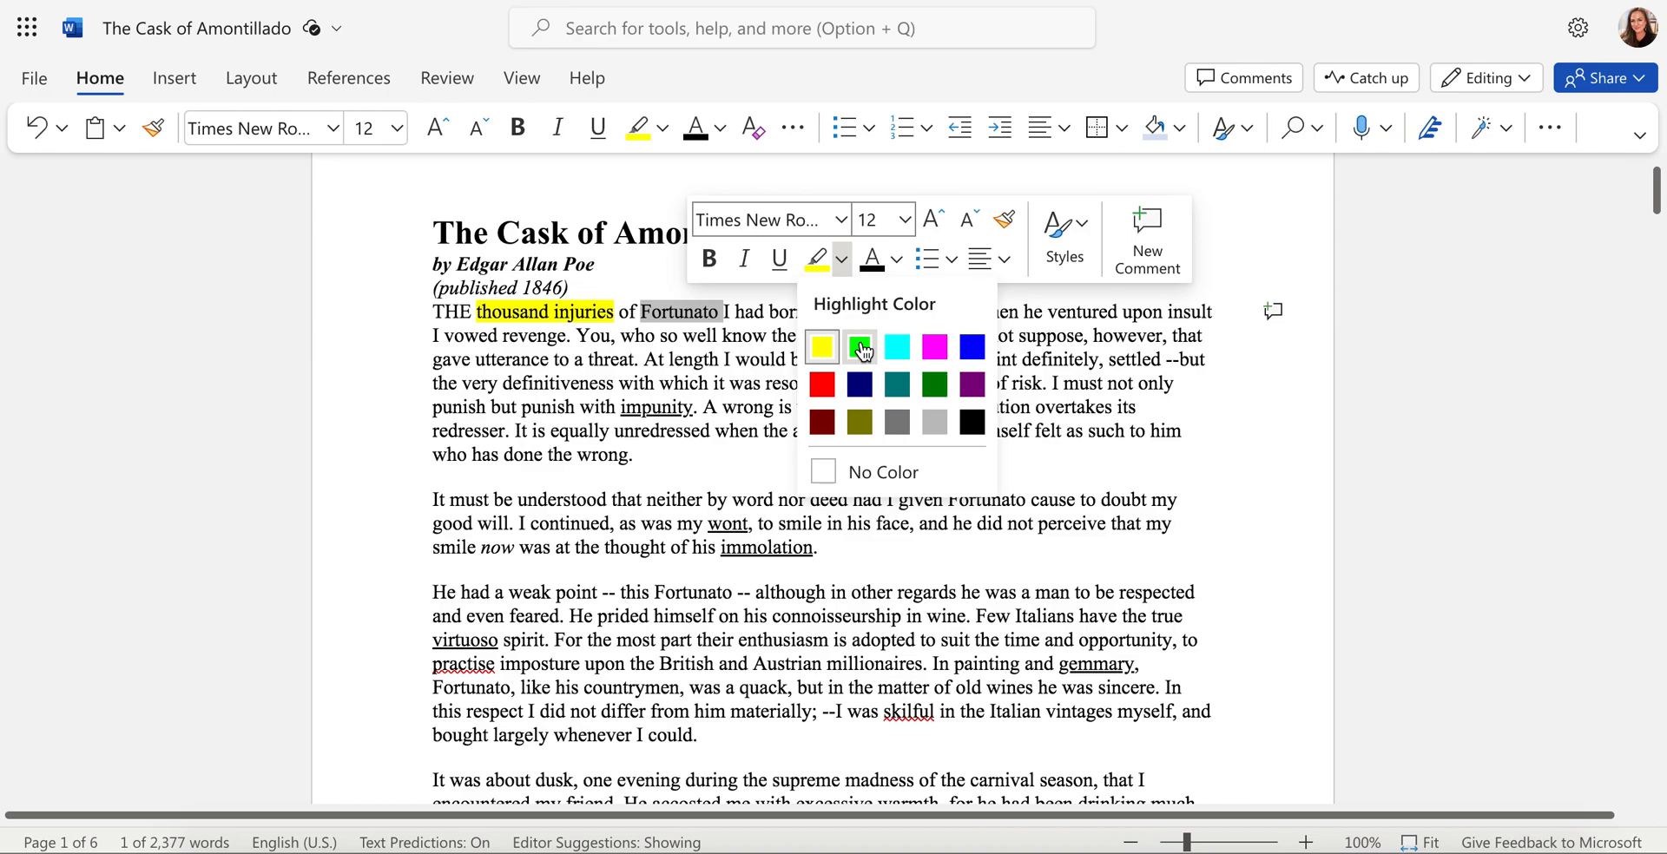
pyautogui.click(859, 345)
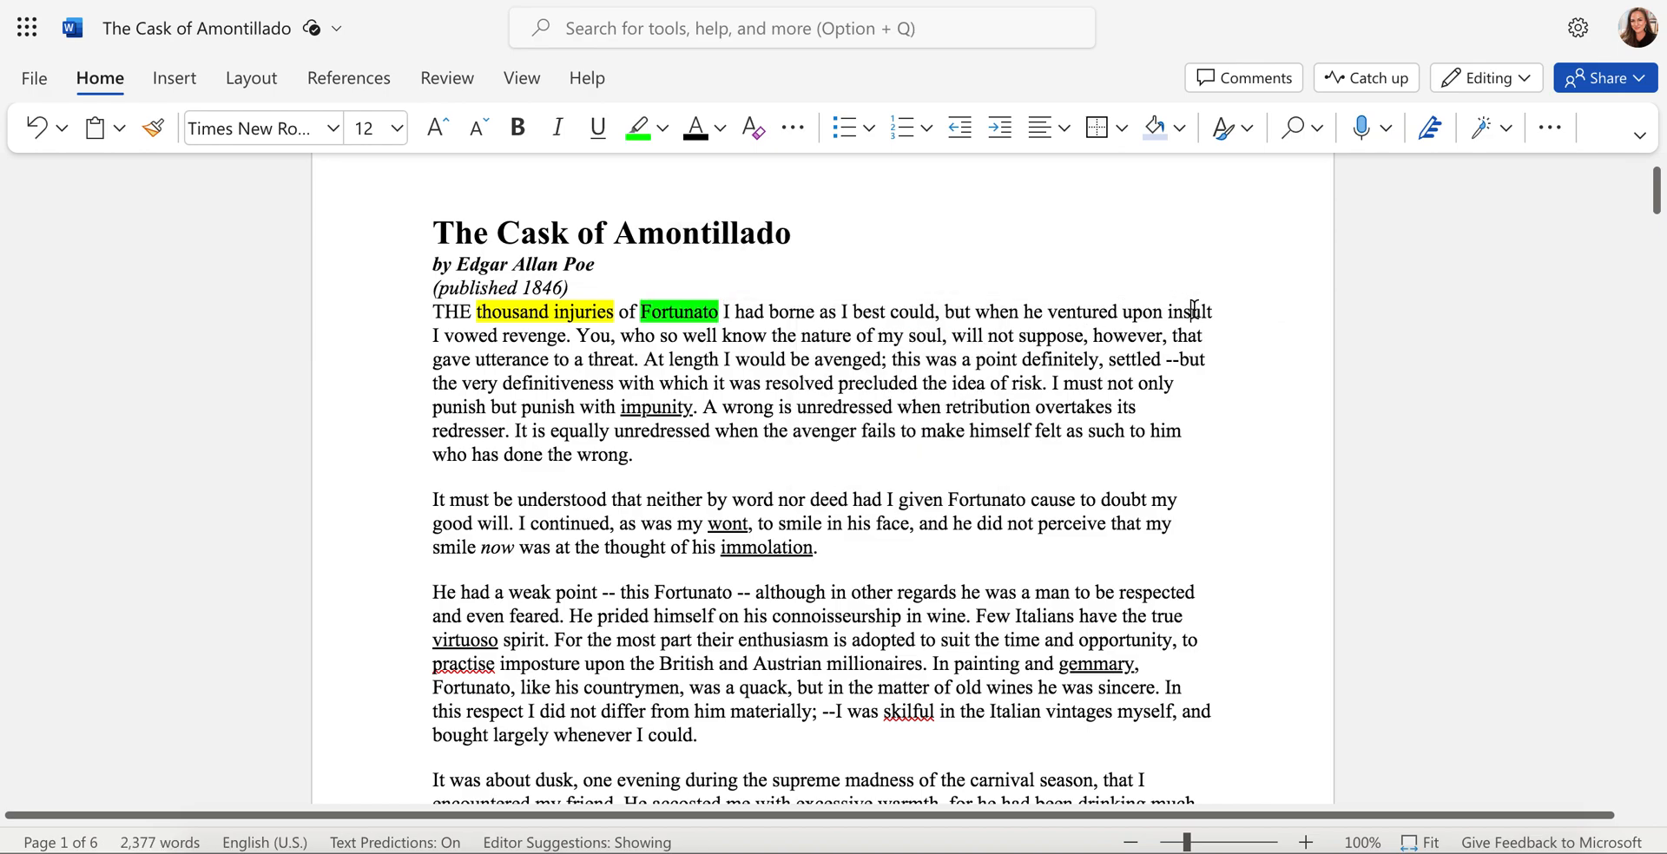
pyautogui.doubleClick(1189, 311)
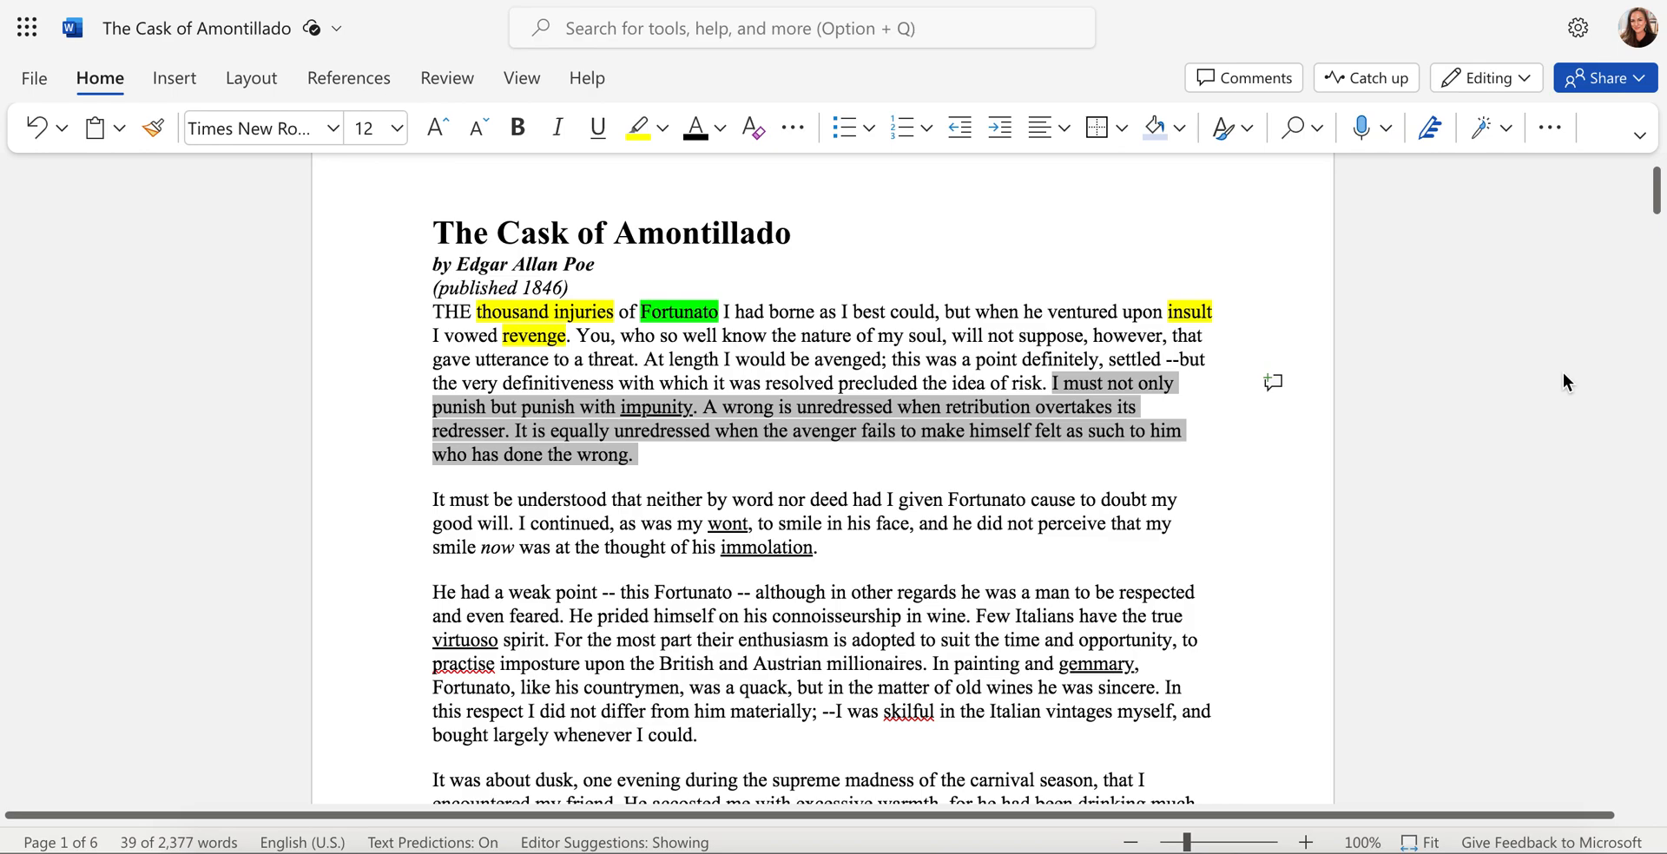
# Step: Post a comment on "I must not only punish" listing the three revenge criteria
pyautogui.click(1272, 382)
pyautogui.write('3. Fortunato must know why')
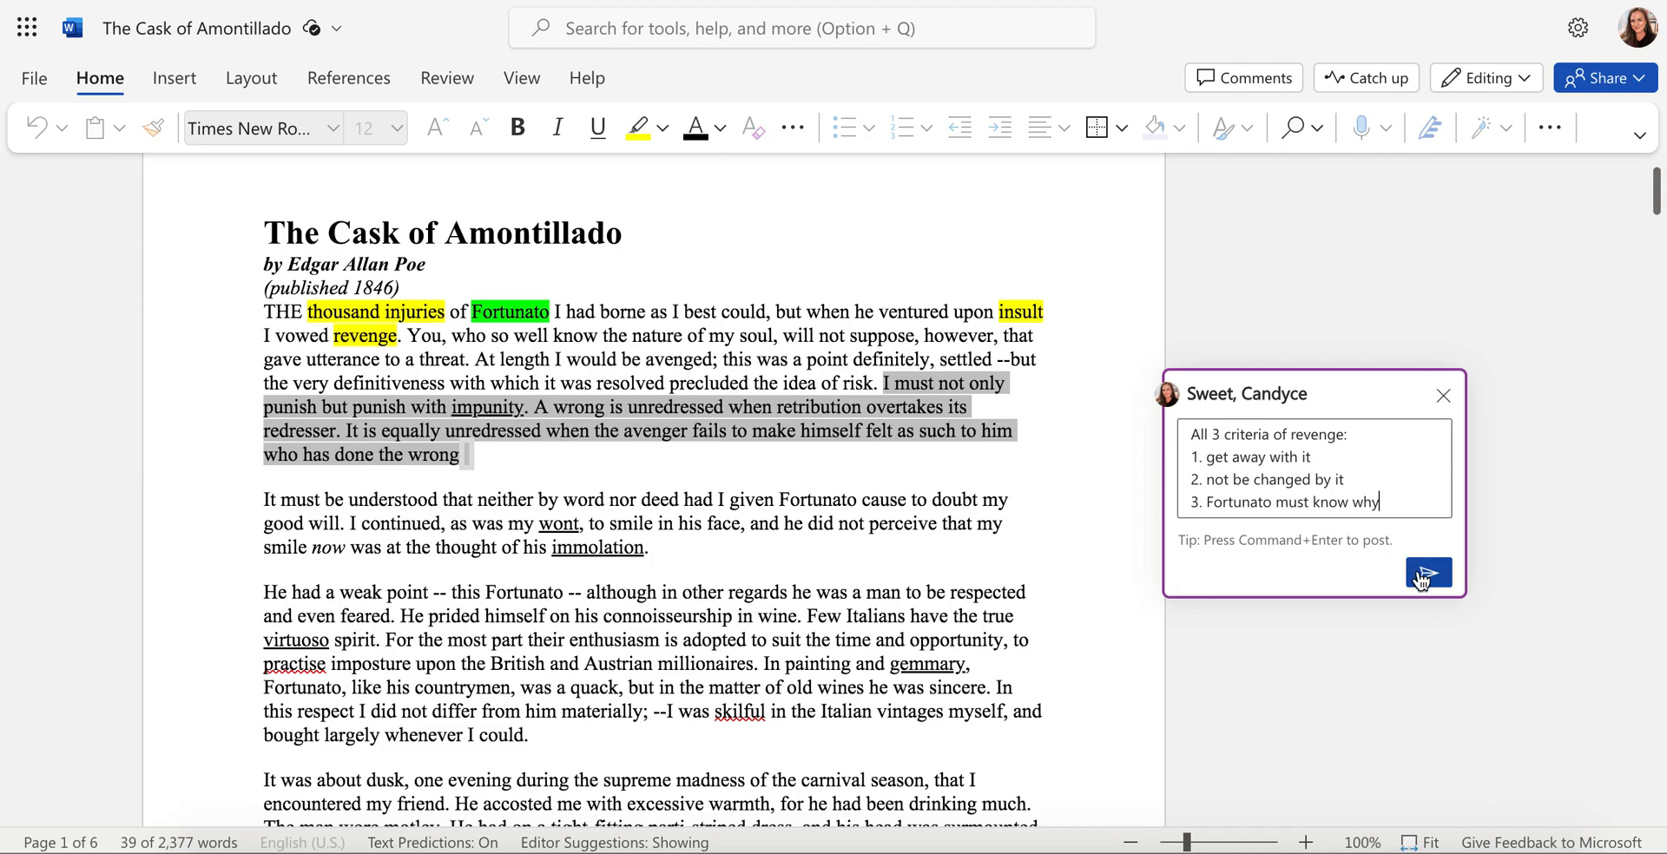
pyautogui.click(1427, 571)
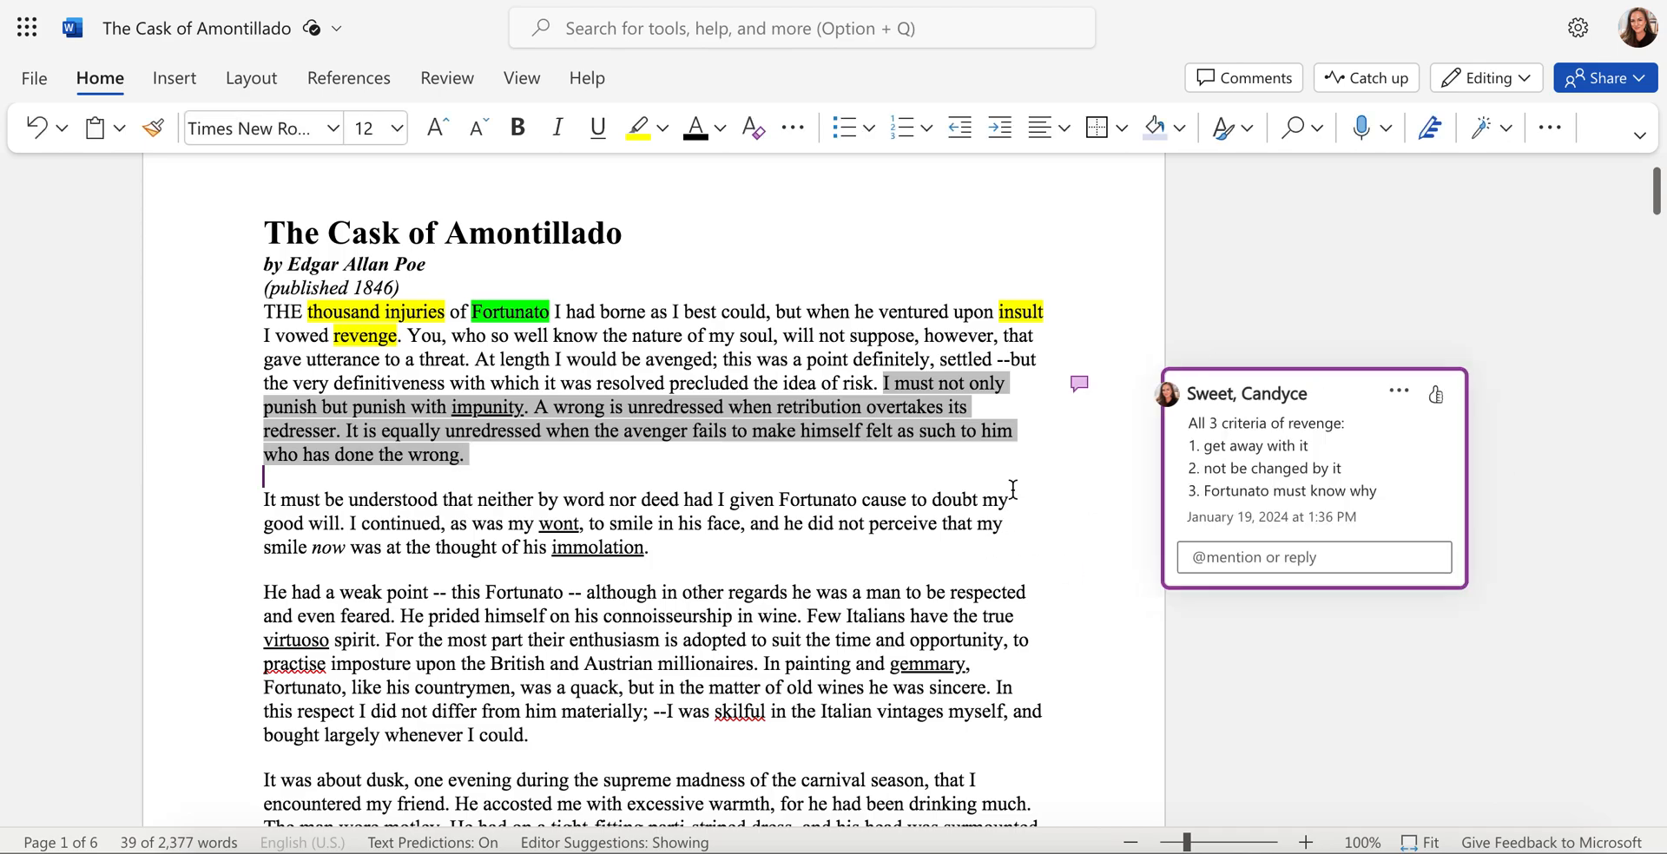